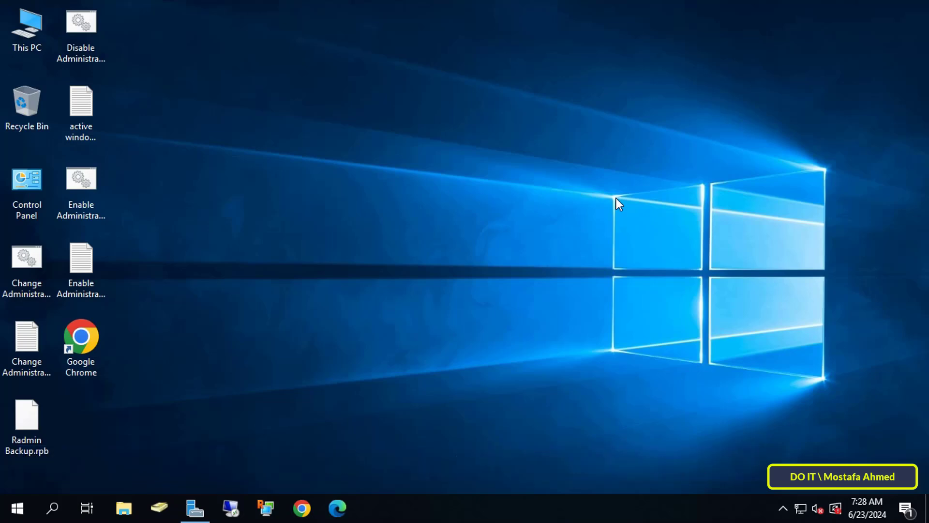
Step: Launch Group Policy Management from Server Manager's Tools menu
left_click(193, 508)
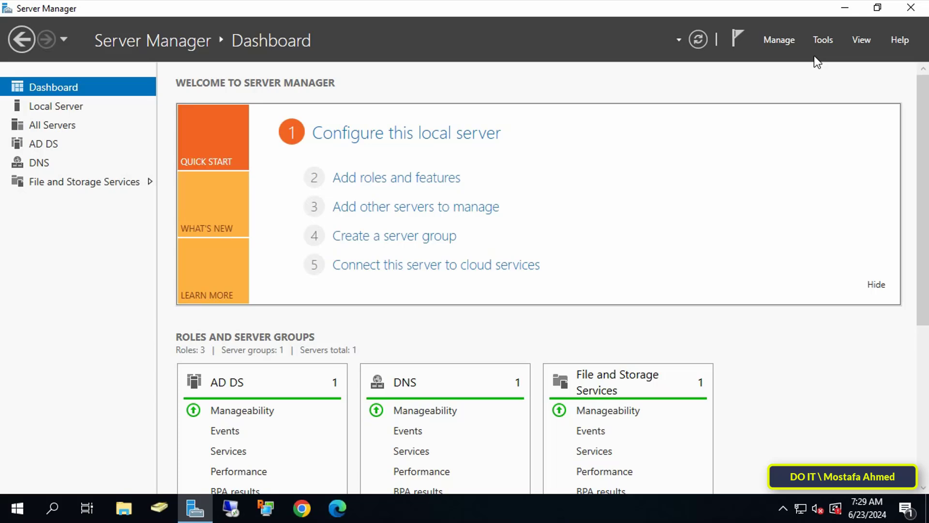
left_click(823, 39)
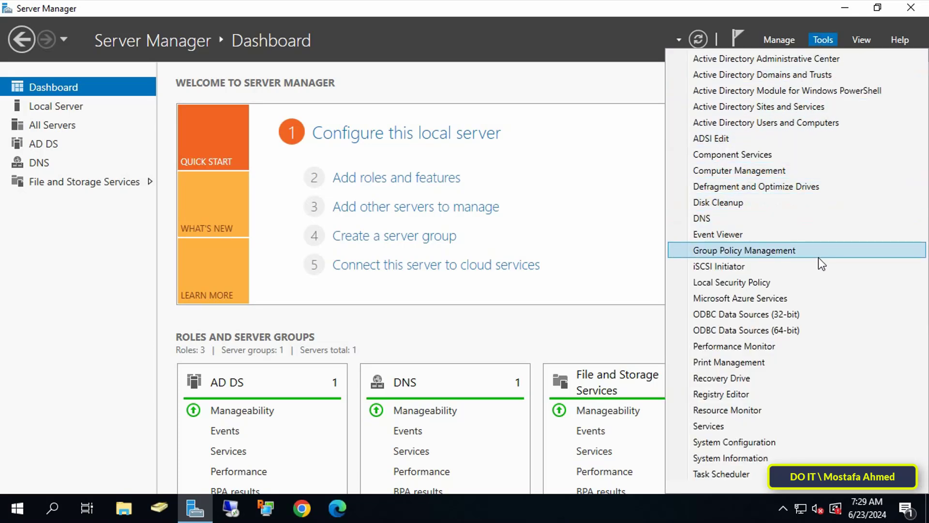
left_click(744, 250)
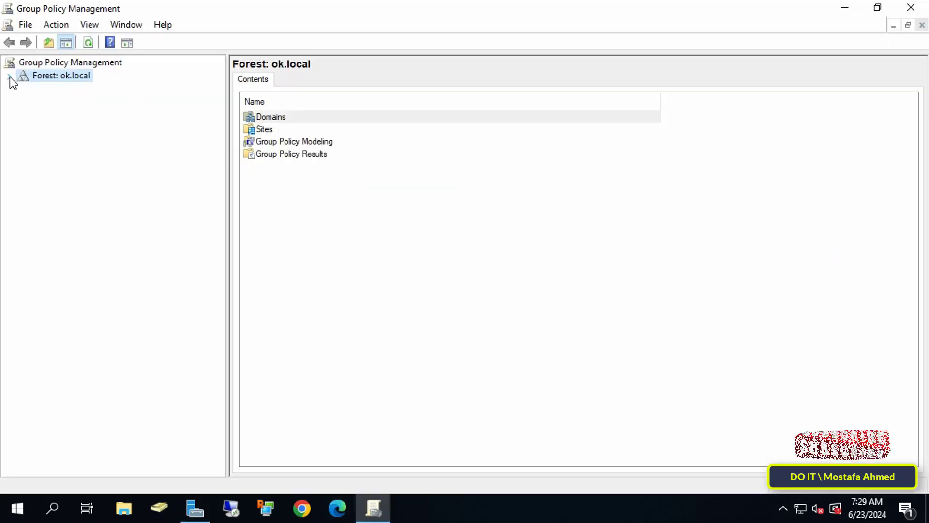
Step: Under ok.local, create and link a GPO on the test OU named 'Disable PowerShell'
left_click(10, 76)
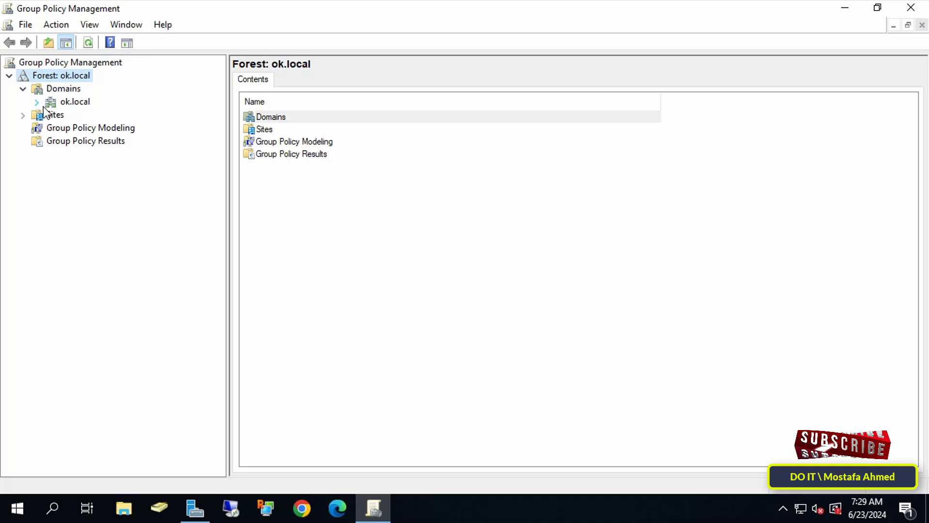
left_click(36, 102)
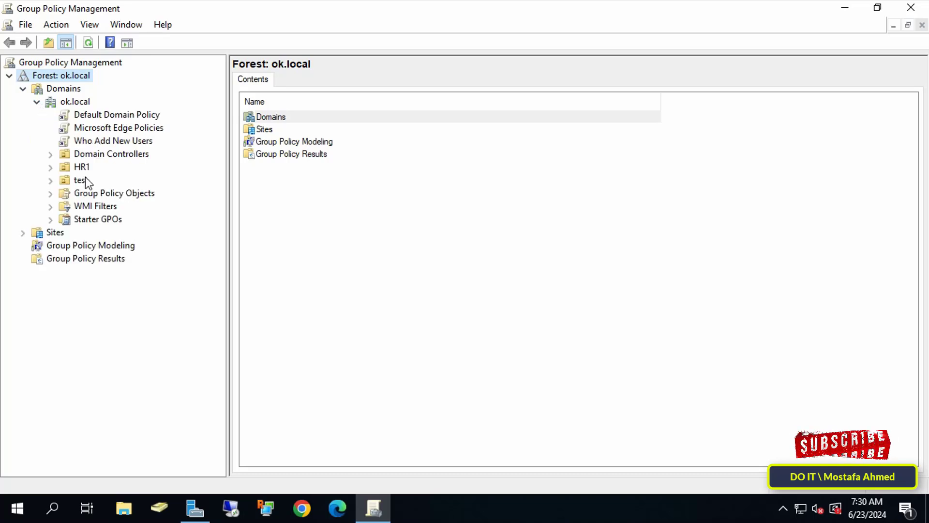
left_click(79, 180)
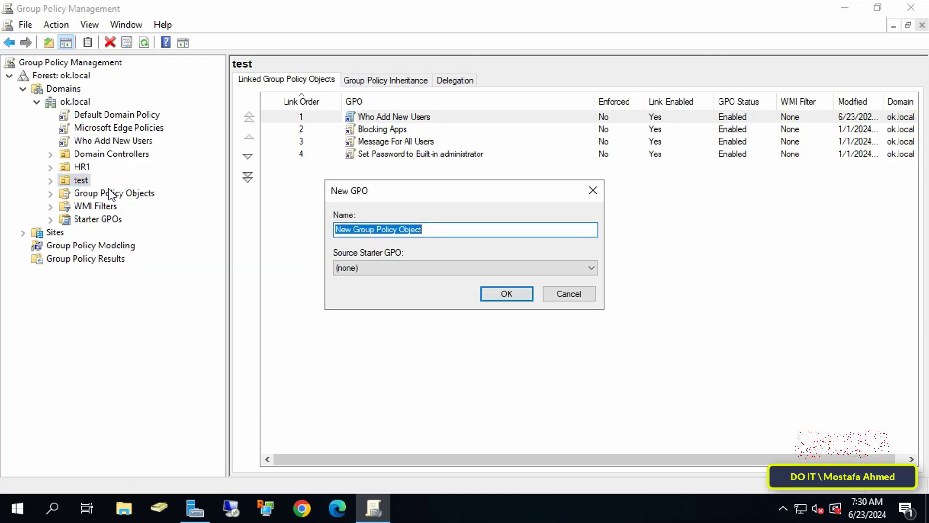
type("Disab")
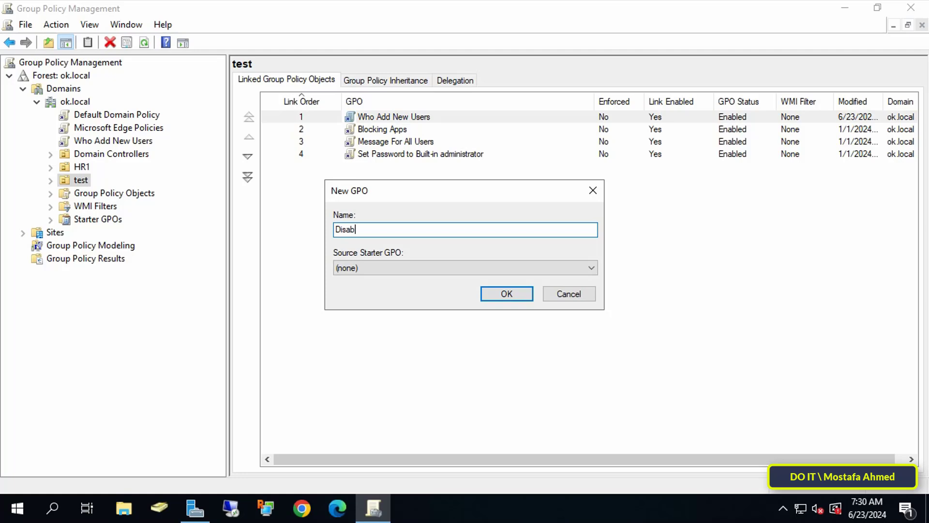
type("le")
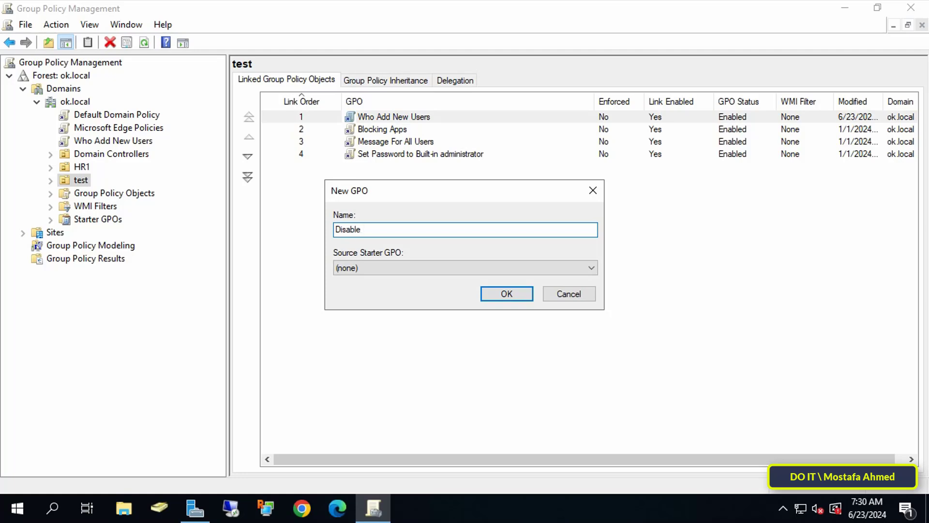
type("PwerShe")
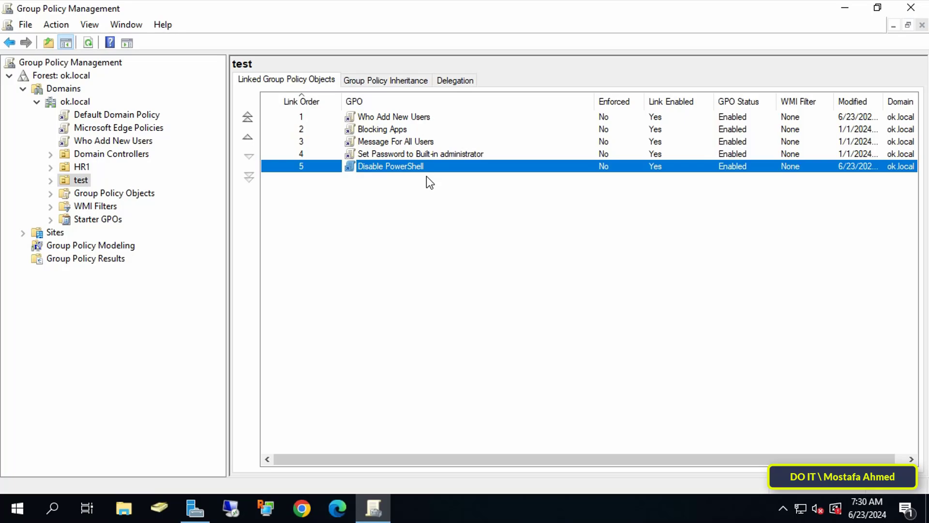
Step: Edit the Disable PowerShell GPO and expand User Configuration's Security Settings in a maximized editor
double_click(391, 166)
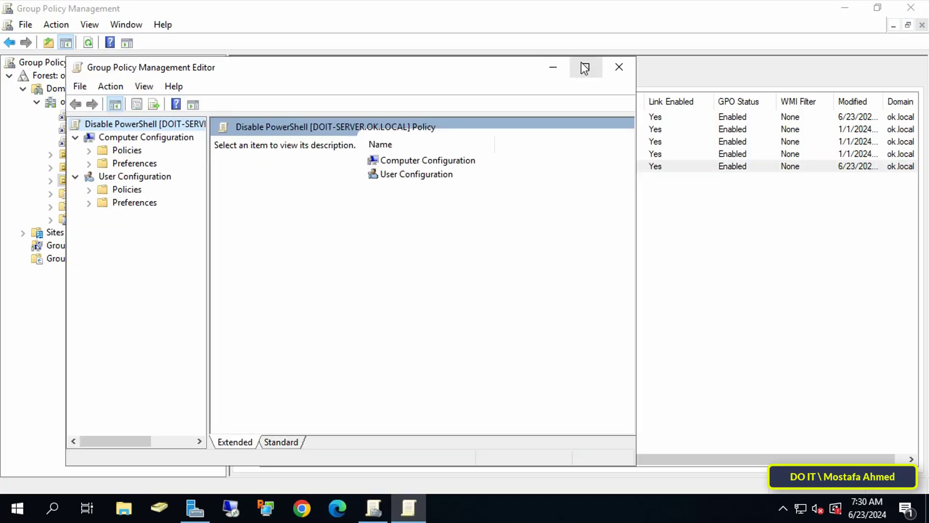
left_click(585, 67)
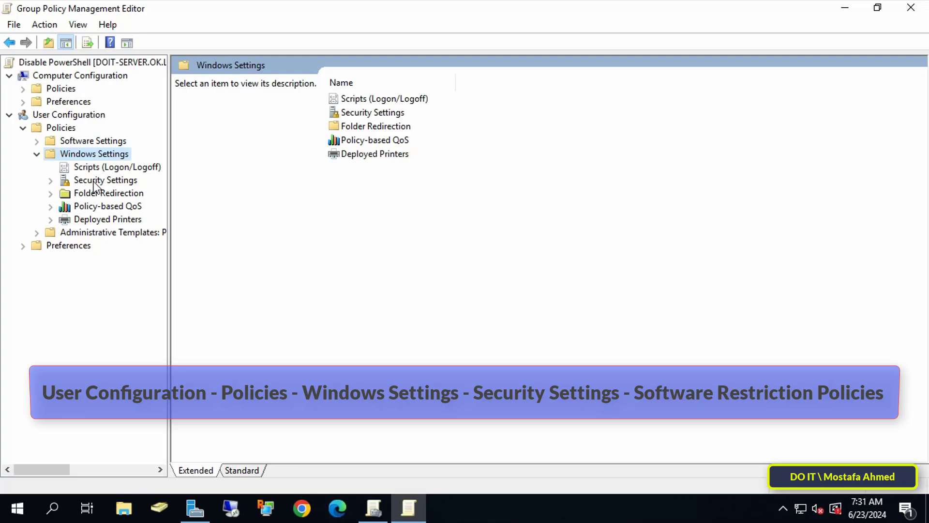
left_click(105, 180)
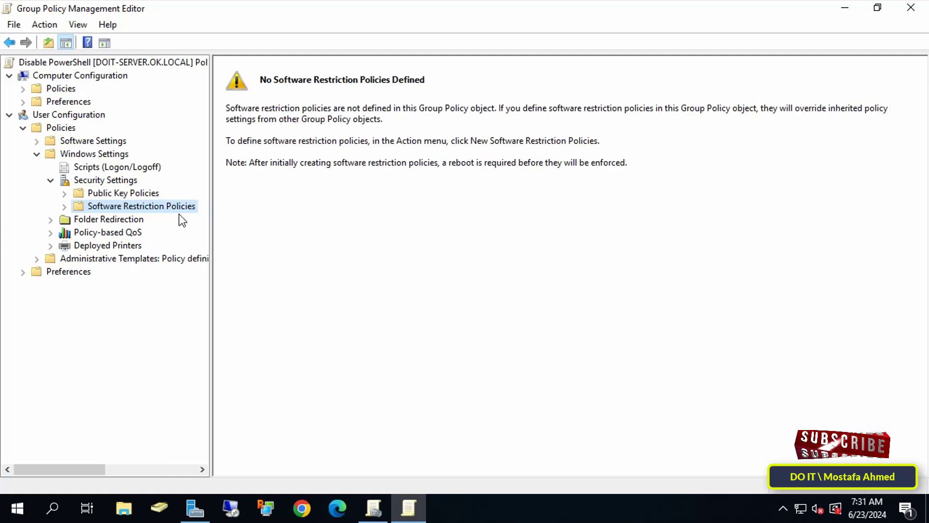
mouse_move(196, 214)
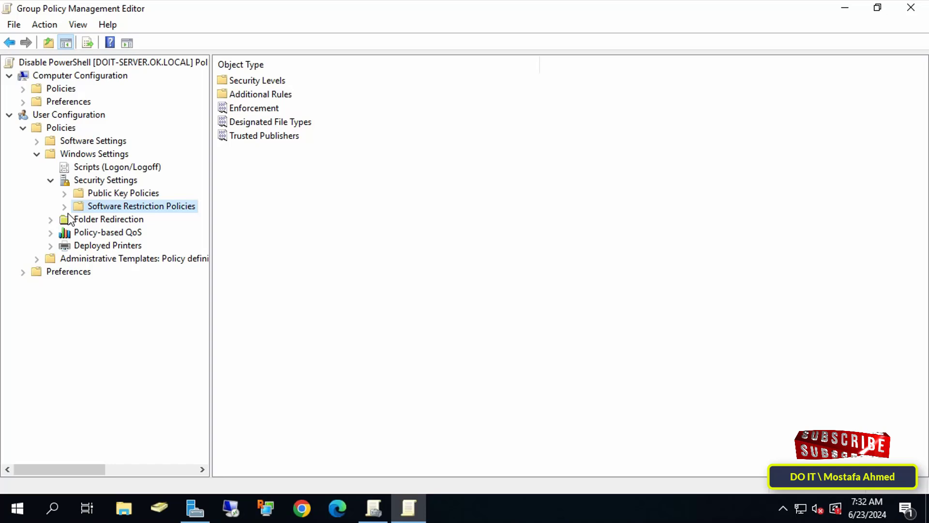
Step: Select Additional Rules and start a New Path Rule
left_click(64, 206)
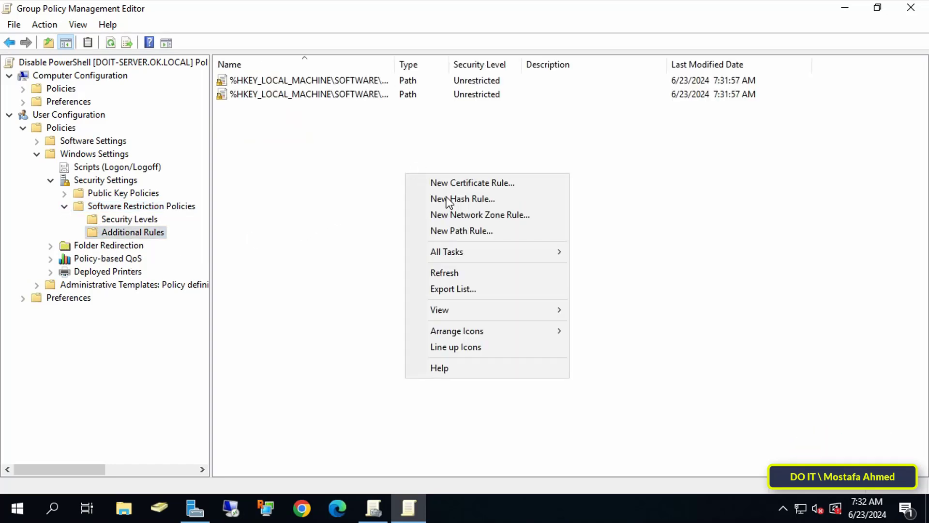
mouse_move(473, 237)
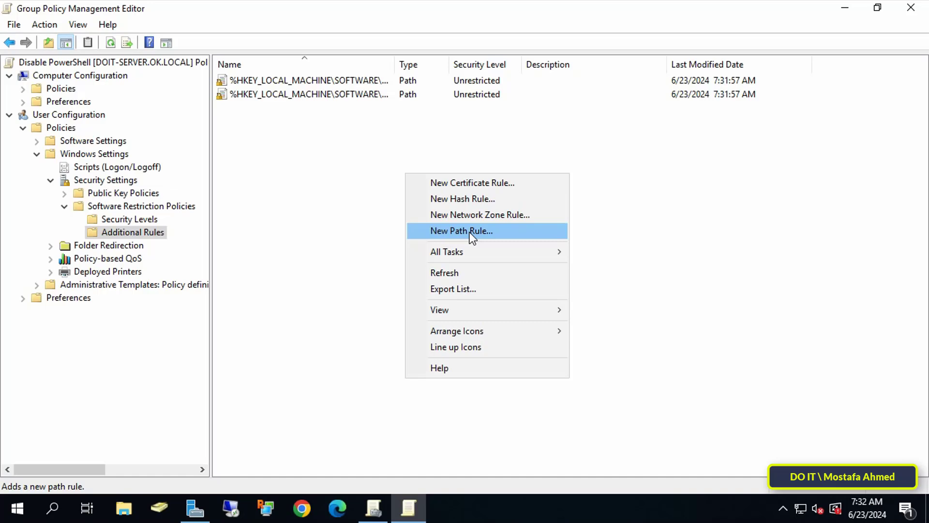
left_click(462, 231)
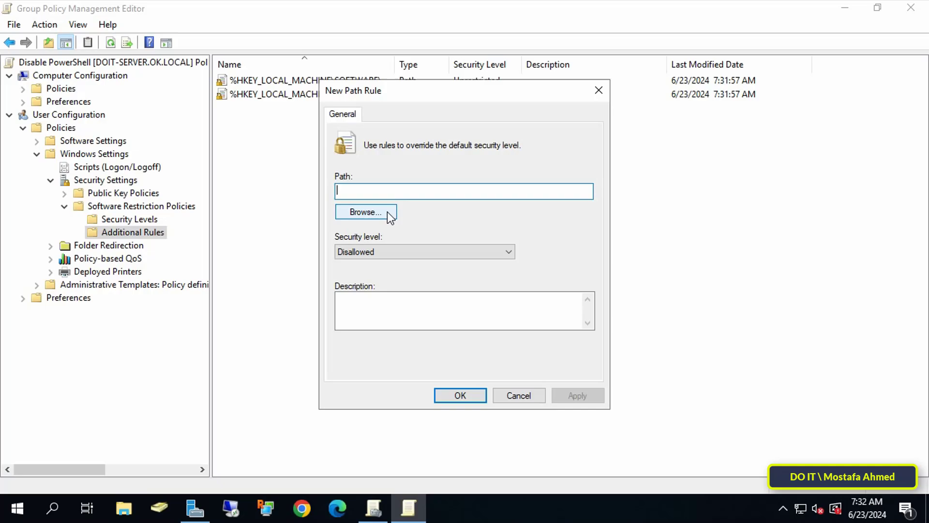
Step: Browse to System32\WindowsPowerShell\v1.0\powershell.exe and save it as a Disallowed path rule
left_click(364, 212)
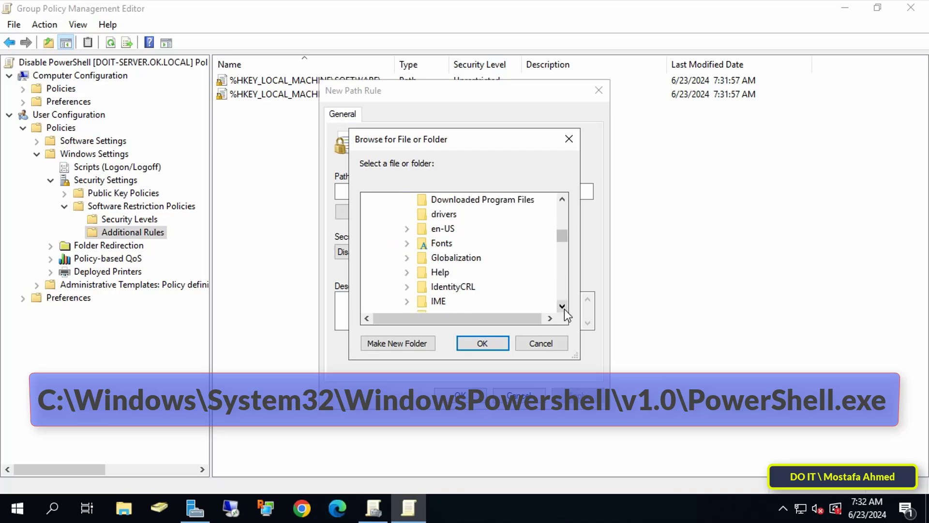
scroll("down", 3)
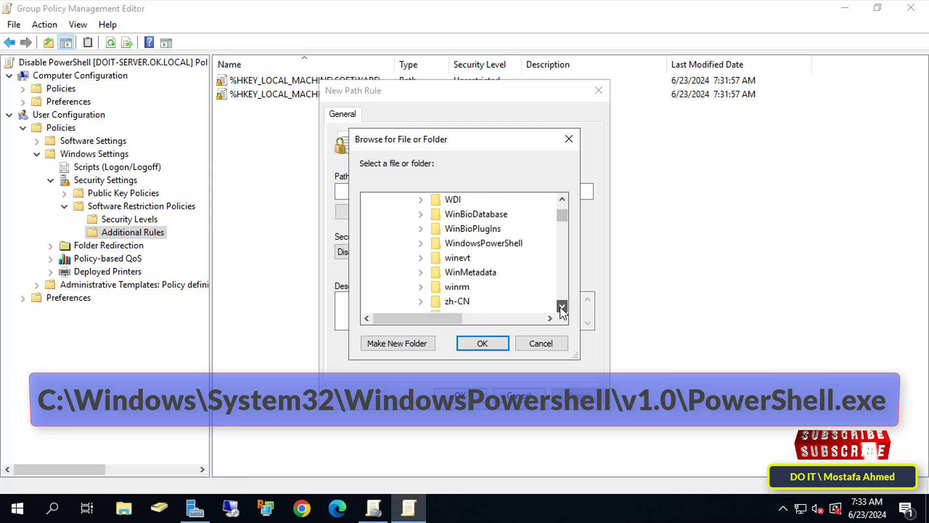
left_click(421, 243)
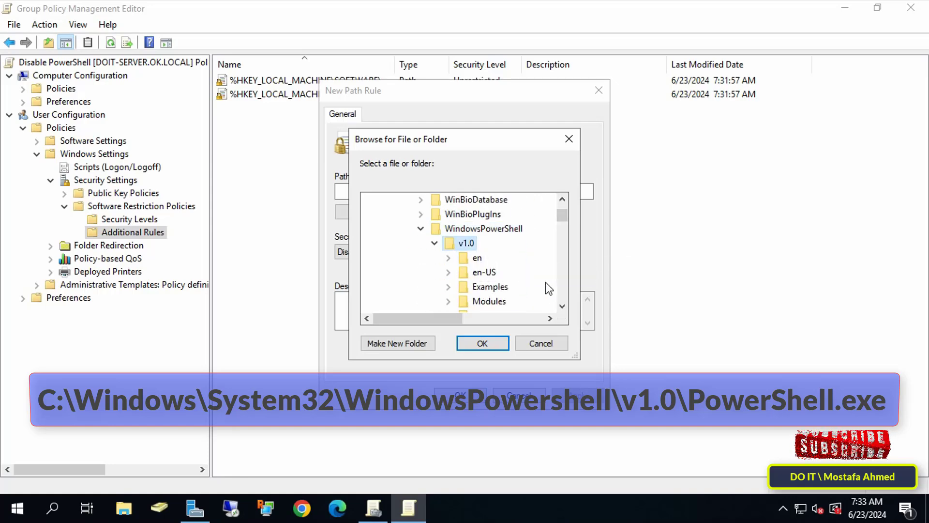
left_click(483, 343)
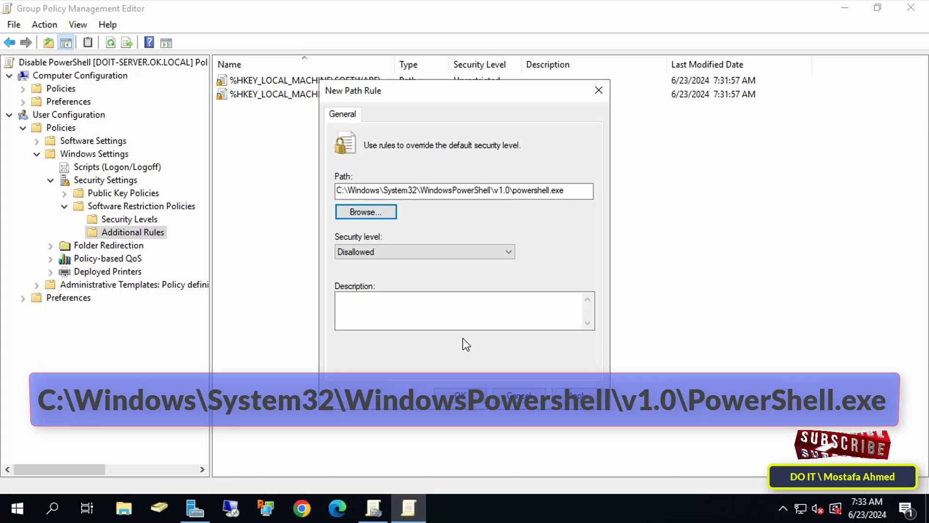
triple_click(448, 191)
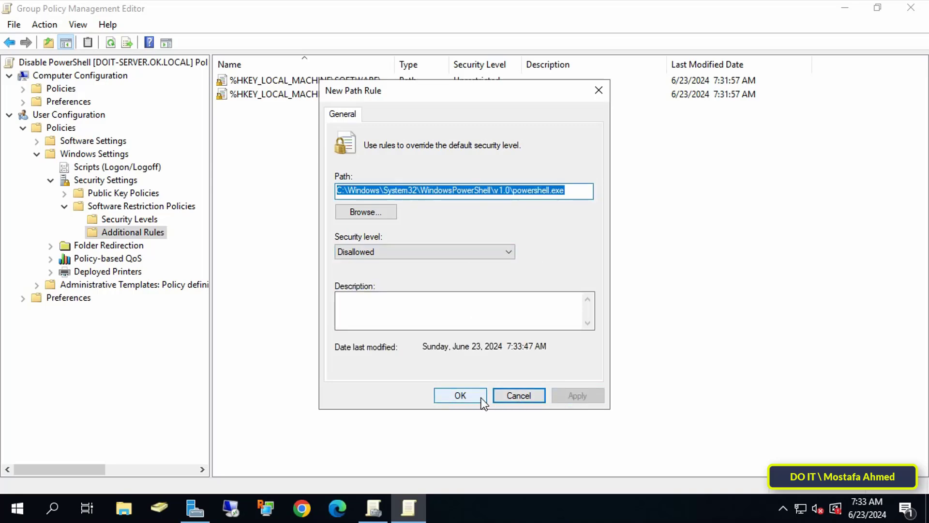
left_click(460, 396)
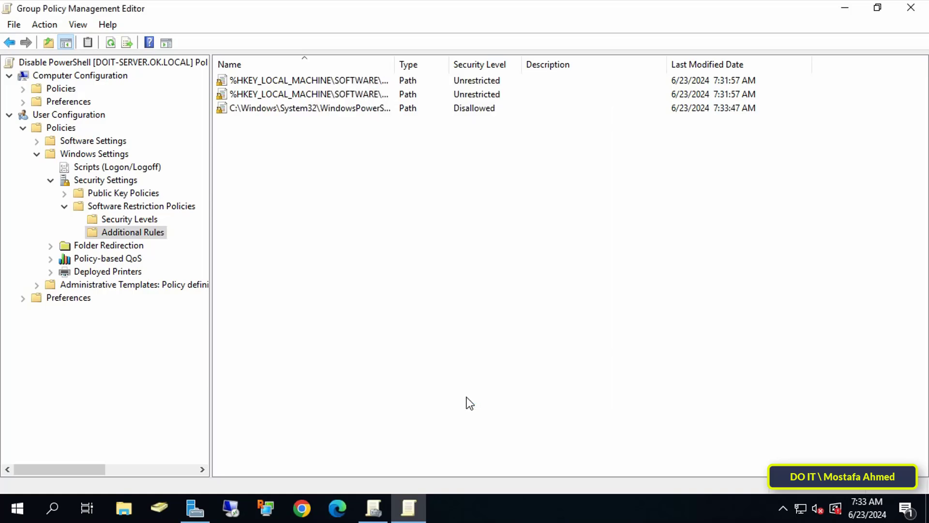
Step: Widen the Name column to show the full rule paths, then close the editor
left_click_drag(393, 64, 489, 64)
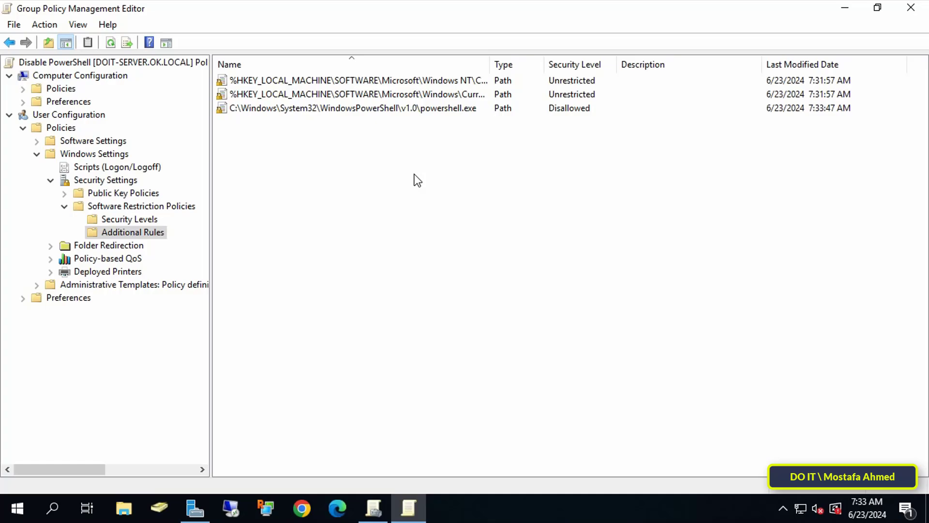
mouse_move(709, 112)
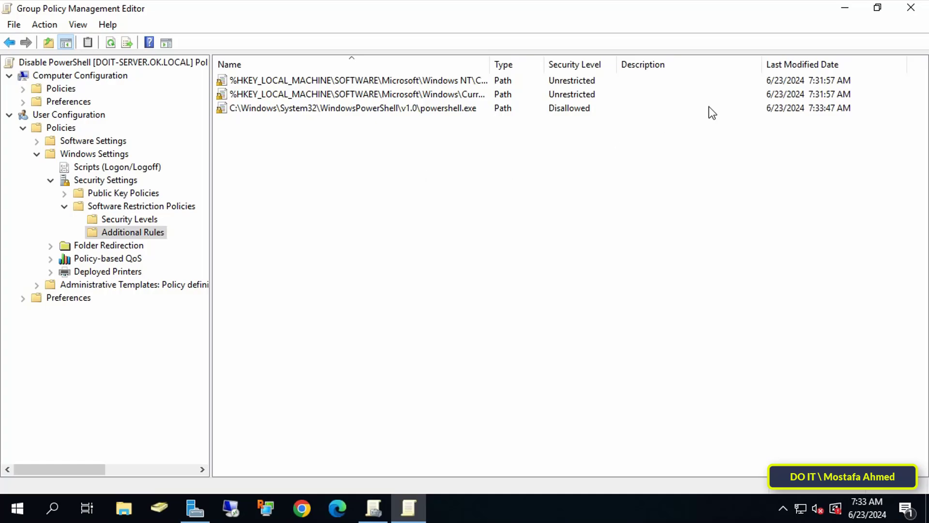
mouse_move(909, 8)
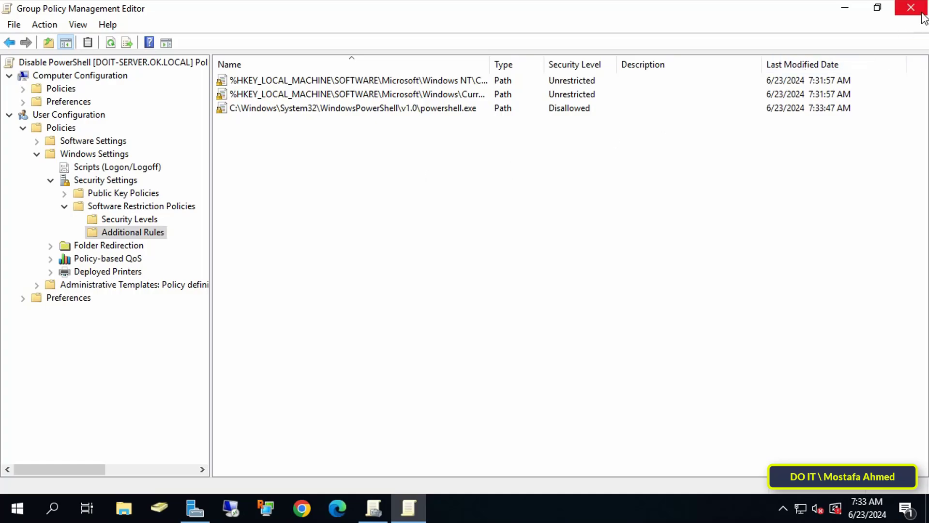
left_click(908, 7)
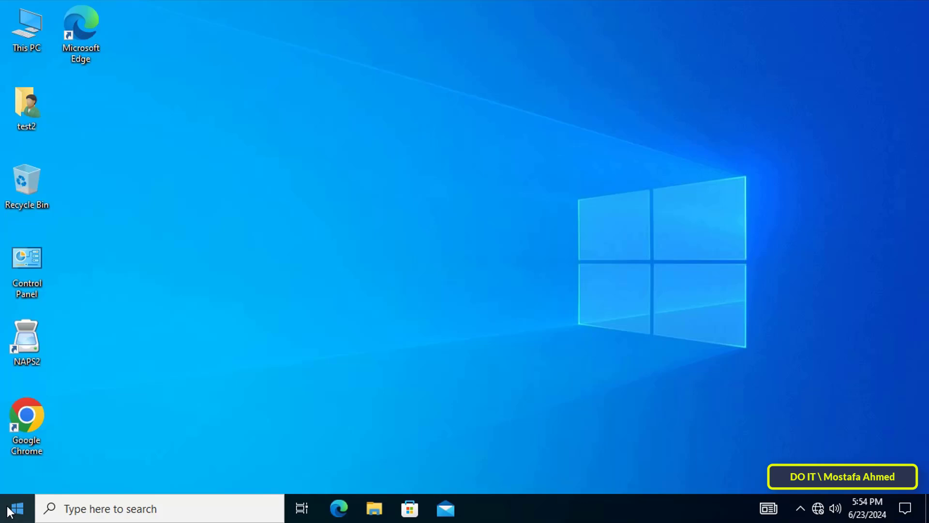
Step: On the Windows 10 client, launch Windows PowerShell from the Start menu and see it blocked
left_click(17, 505)
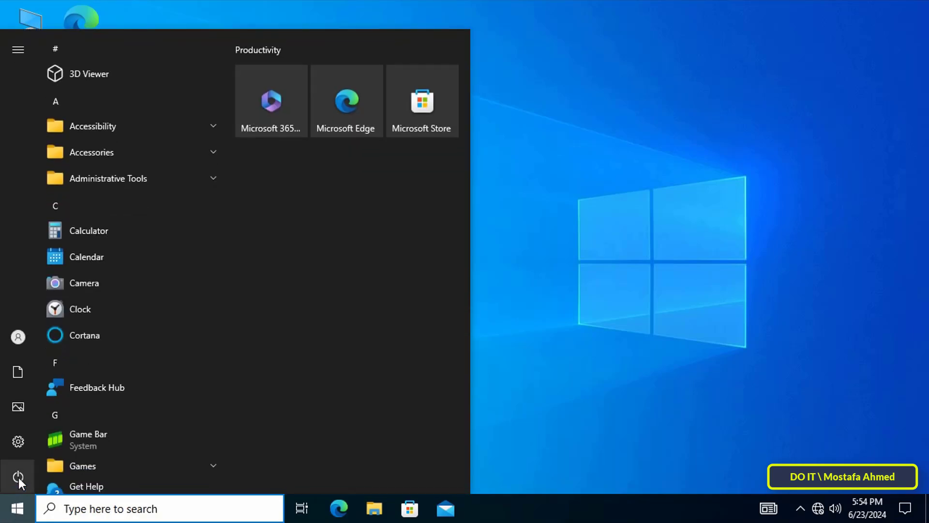
left_click(17, 474)
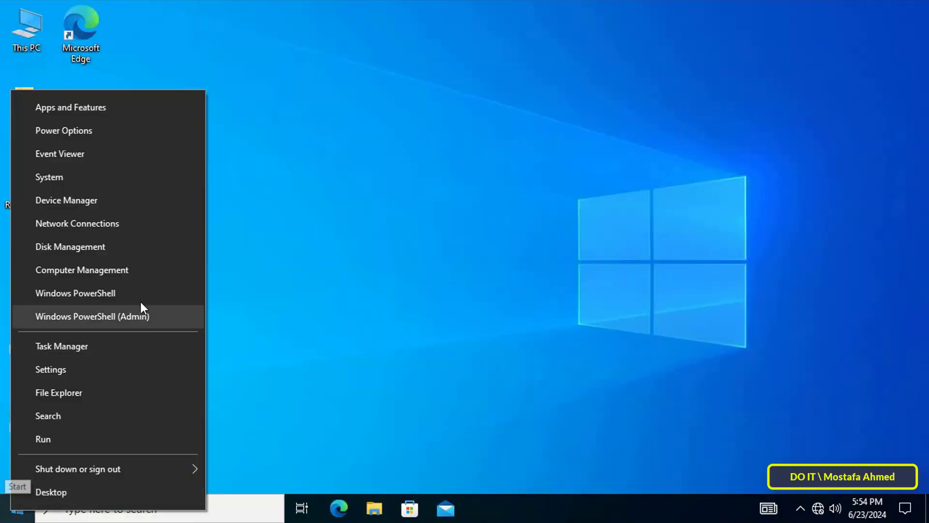
left_click(75, 316)
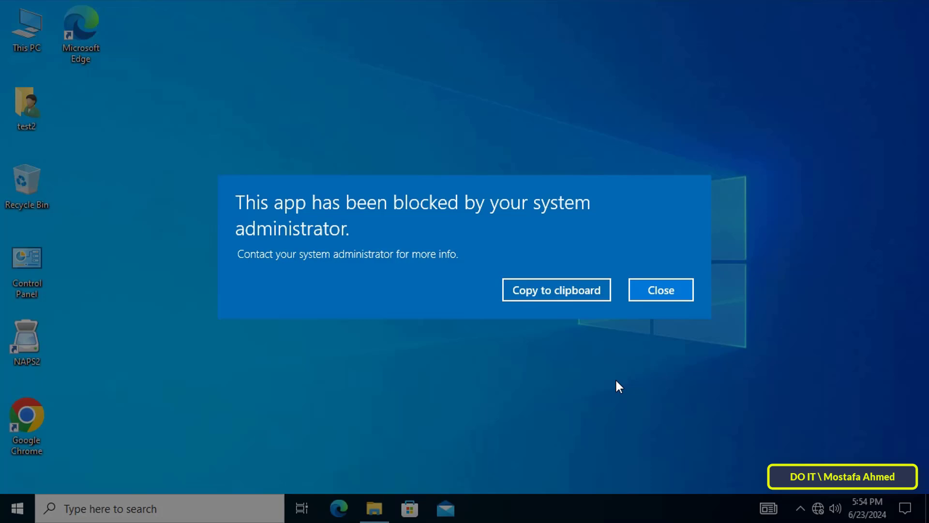
mouse_move(608, 390)
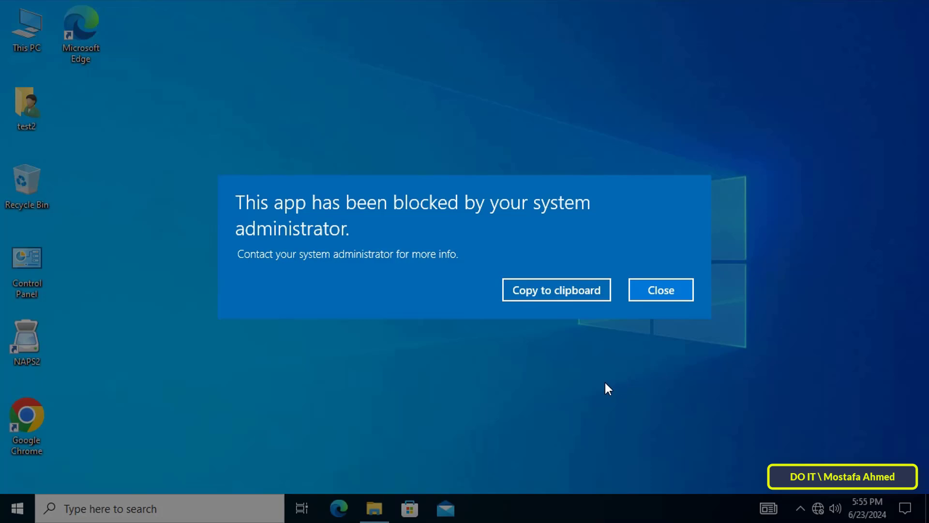